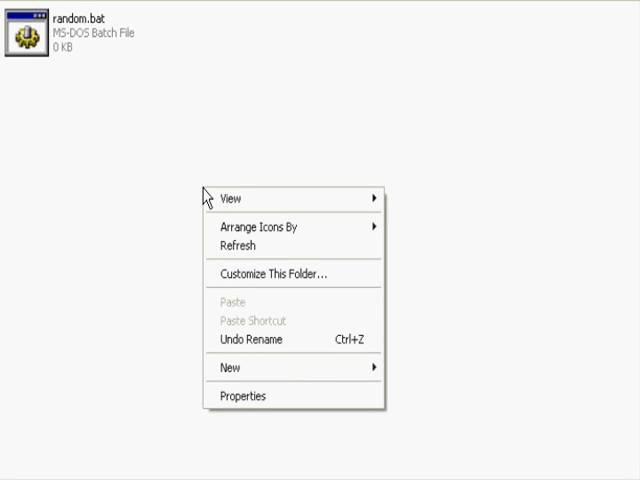
Create a new empty text document in the folder beside random.bat
click(228, 378)
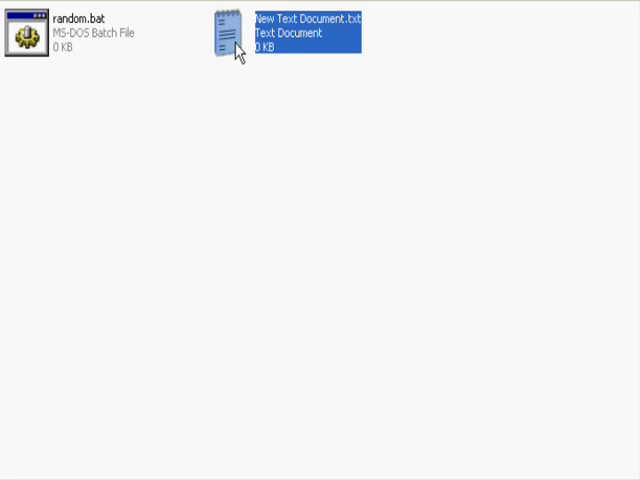
Save the new text document as whatever.bat with the Save as type set to All Files
double_click(220, 32)
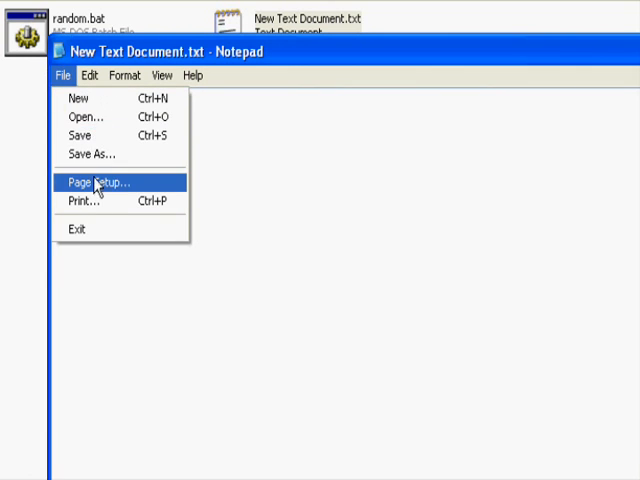
click(92, 156)
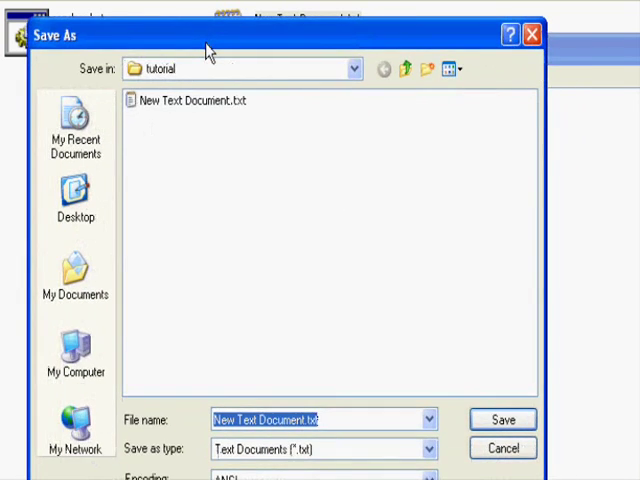
text(whatever)
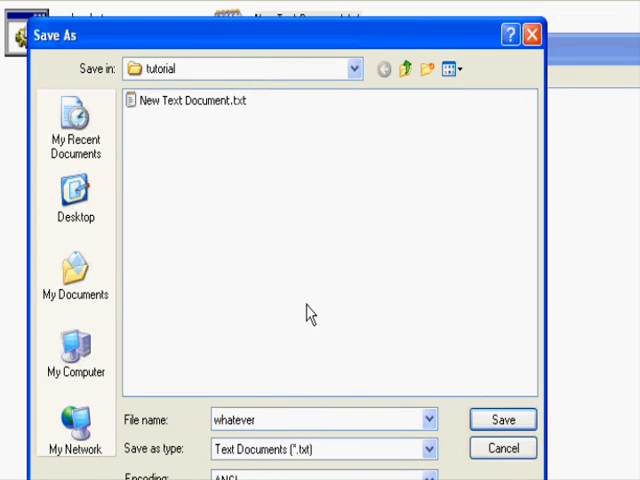
text(.bat)
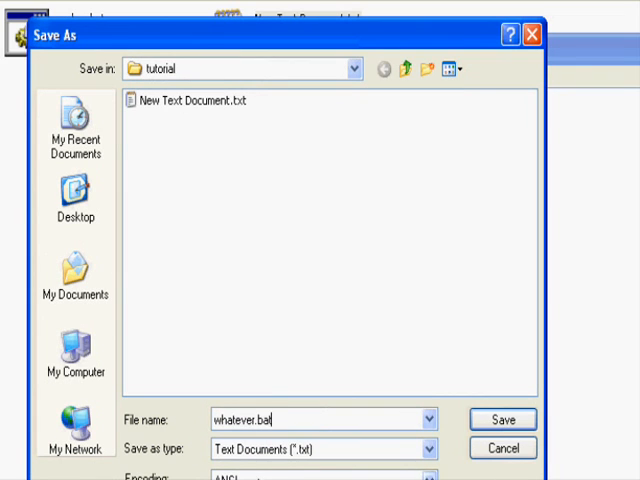
click(428, 448)
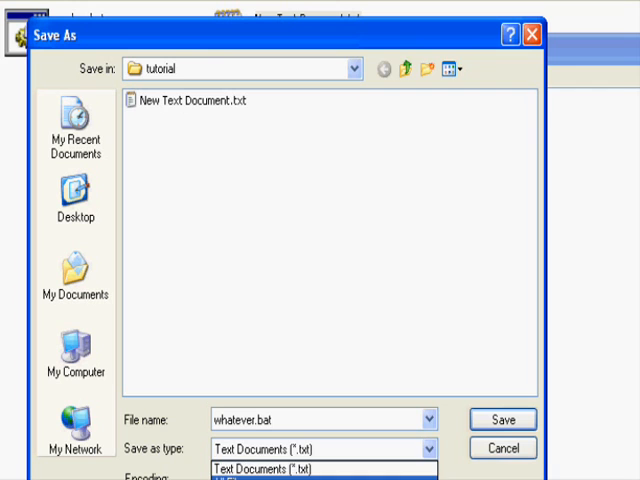
click(320, 466)
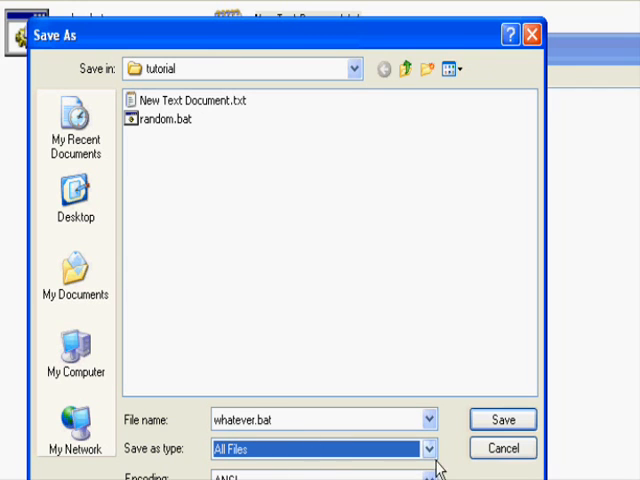
click(502, 420)
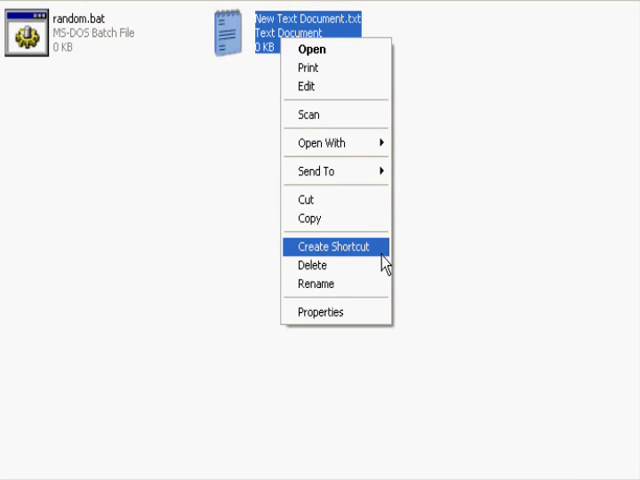
Delete New Text Document.txt and open random.bat for editing
click(312, 264)
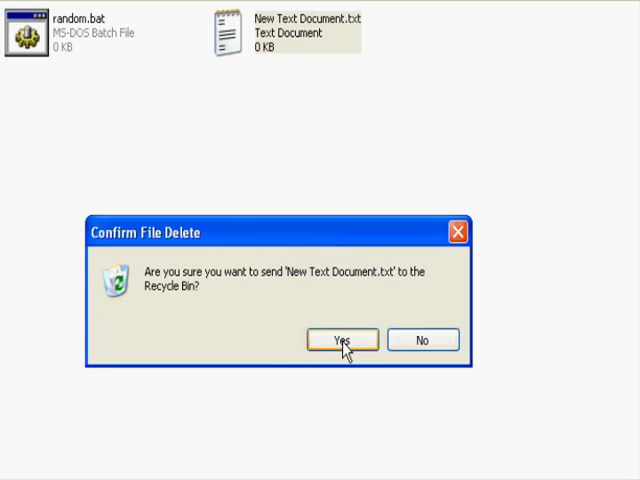
right_click(30, 36)
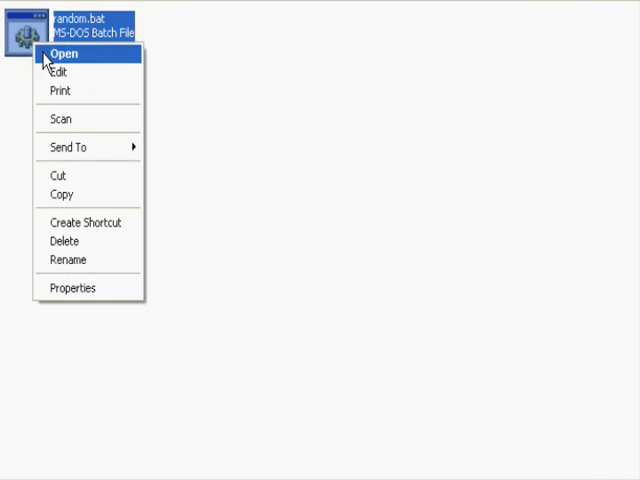
click(60, 54)
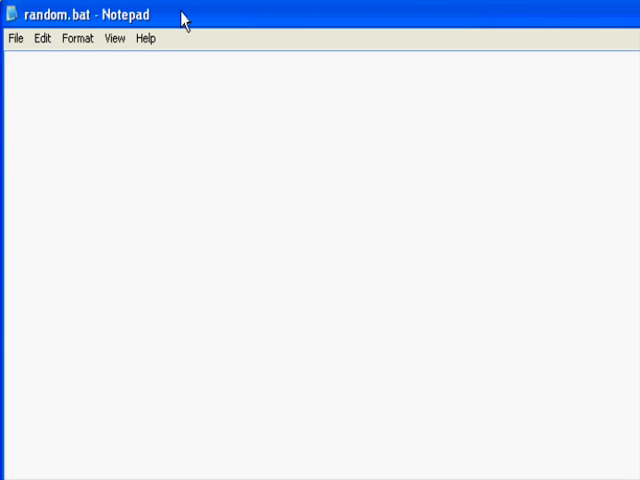
text(@echo)
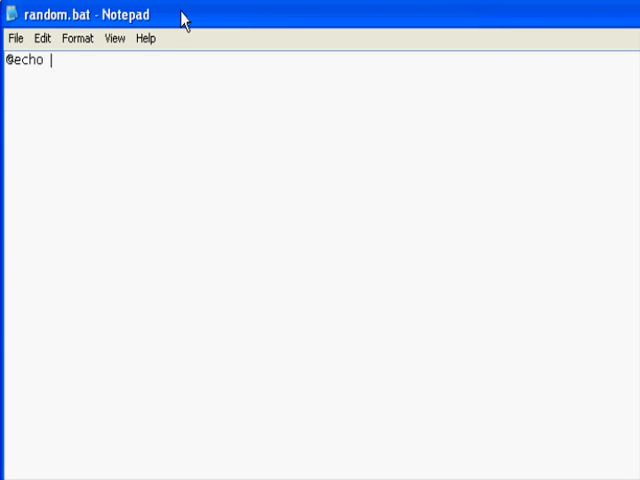
text(of)
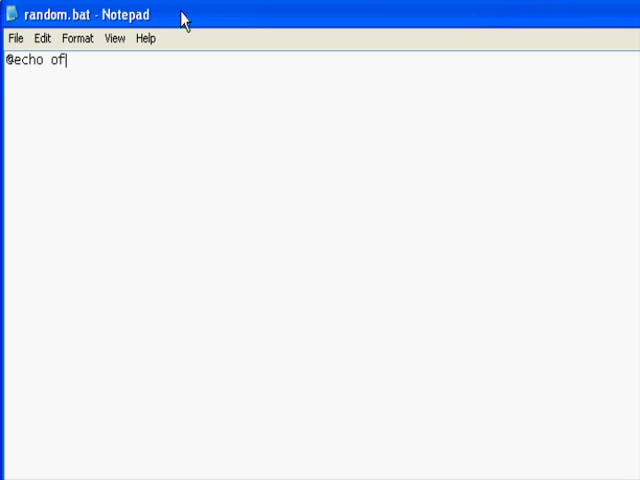
text(f)
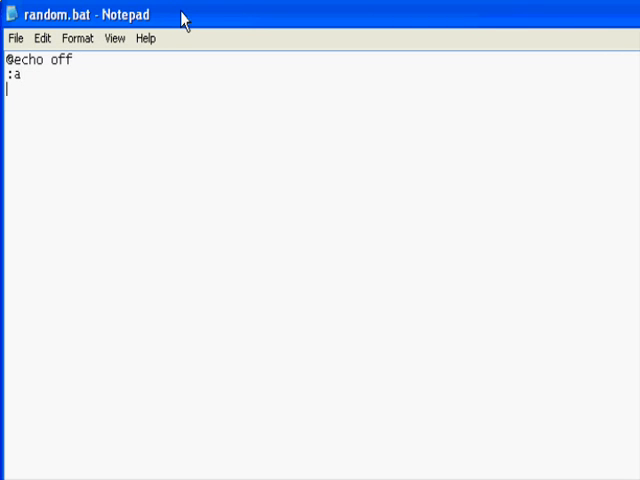
text(echo %ra)
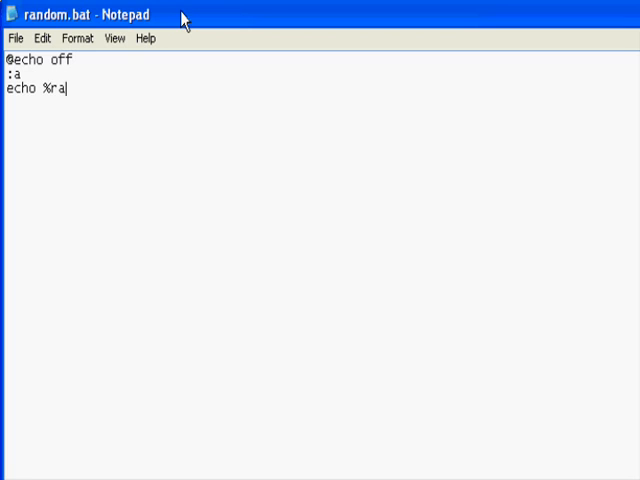
text(ndom%%ran)
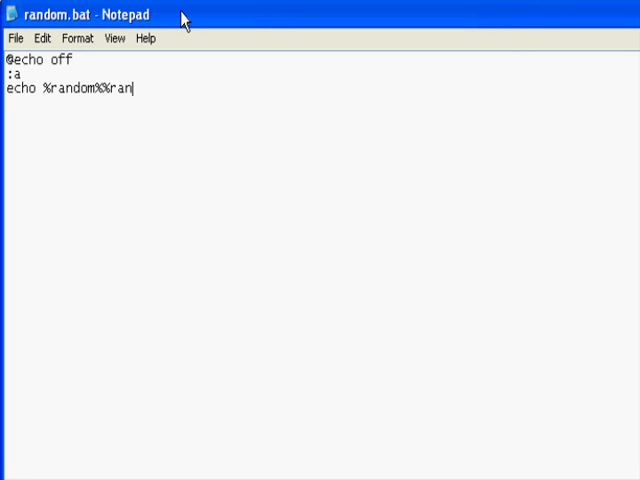
text(dom% >)
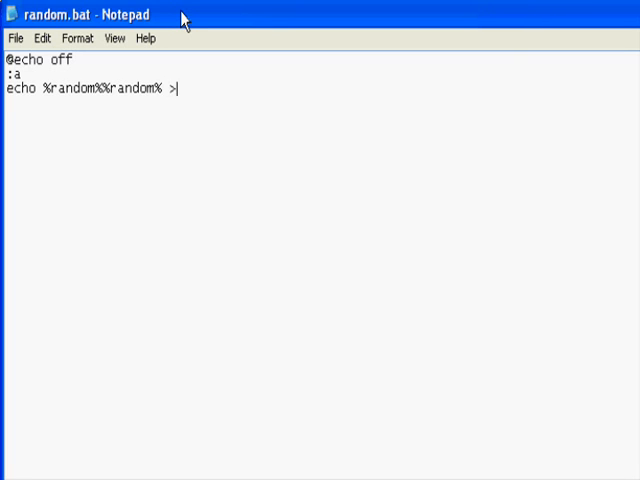
text(%random%%random%)
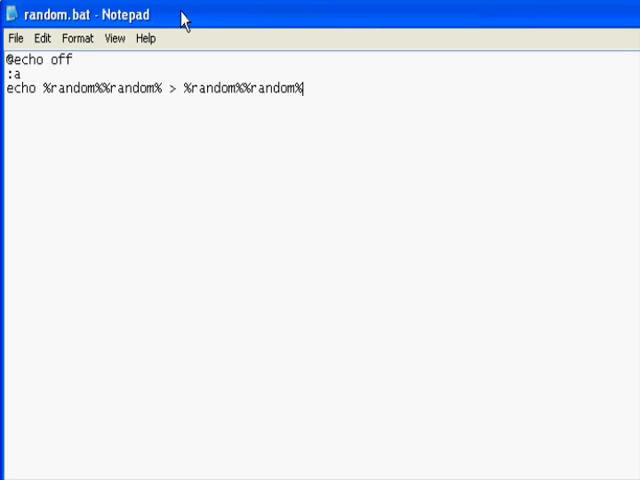
text(.txt)
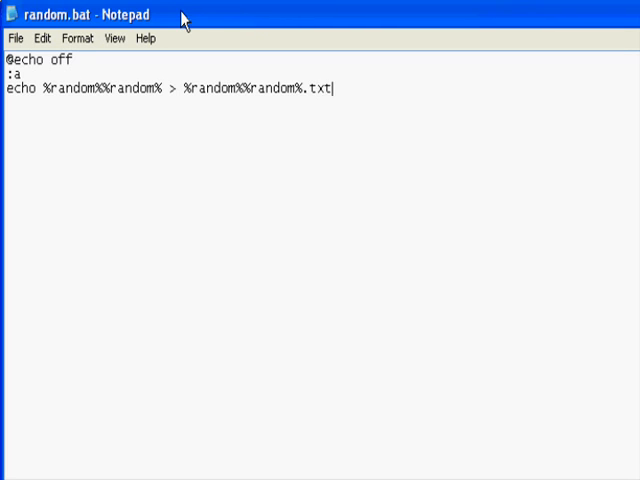
mouse_move(348, 96)
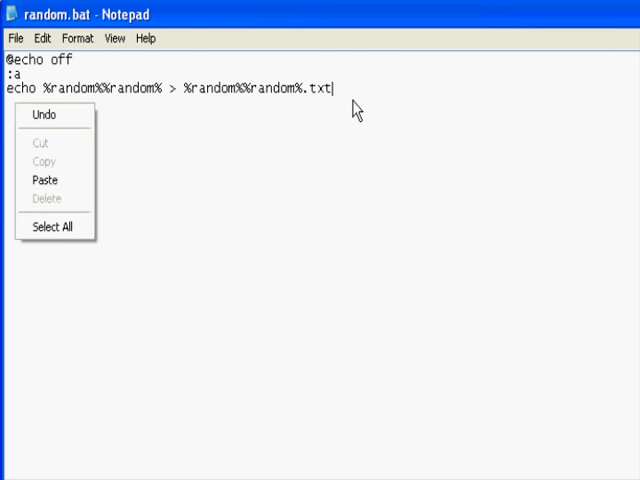
Add the line 'echo %random%%random% > %random%%random%.bat' to the script
click(52, 228)
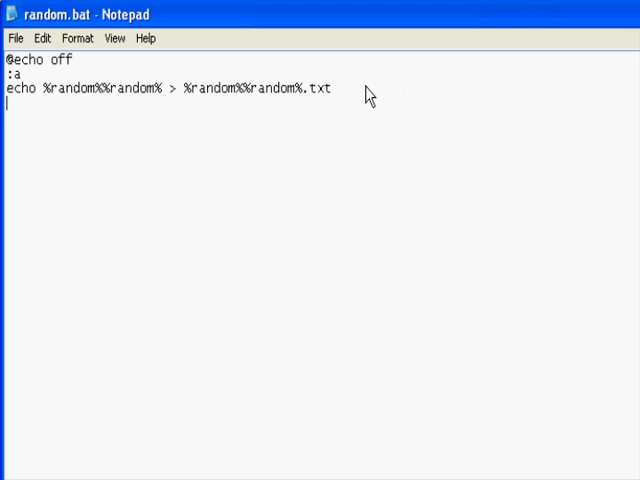
text(echo %random%%random% > %random%%random%.)
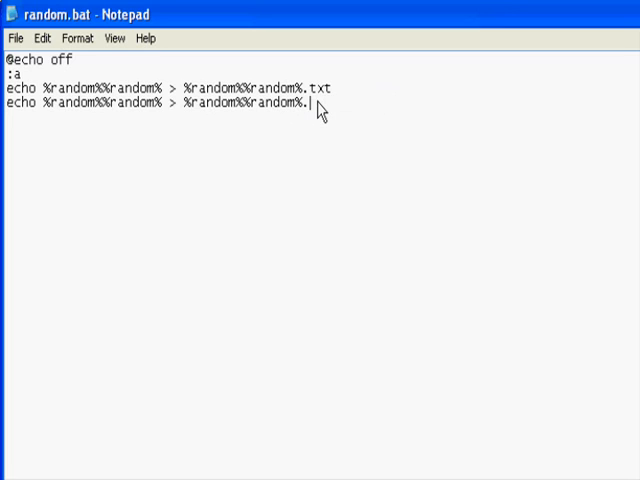
text(bat)
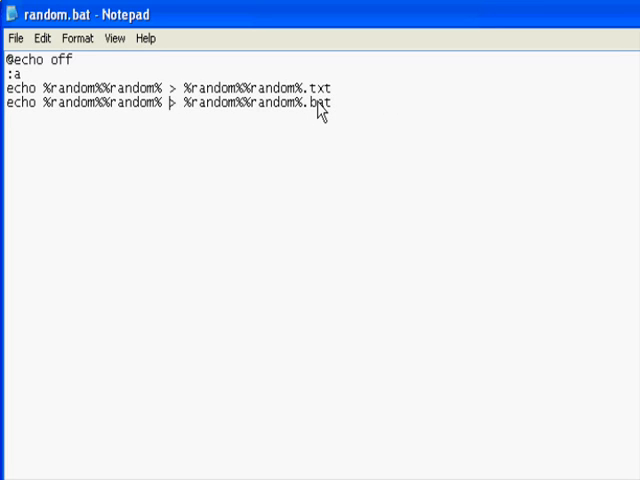
text(>)
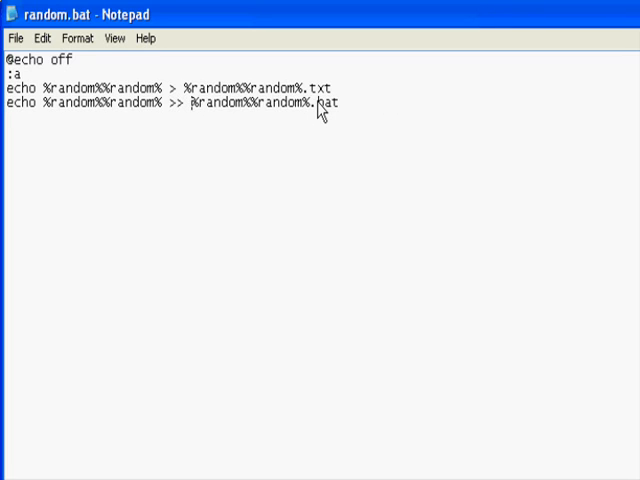
key(Return)
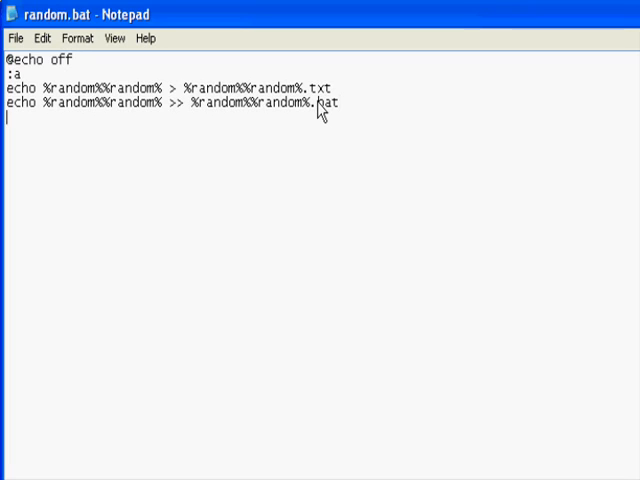
Add 'md %random%%random%' and 'goto a', then highlight the random name part of the txt line
text(mad %rand)
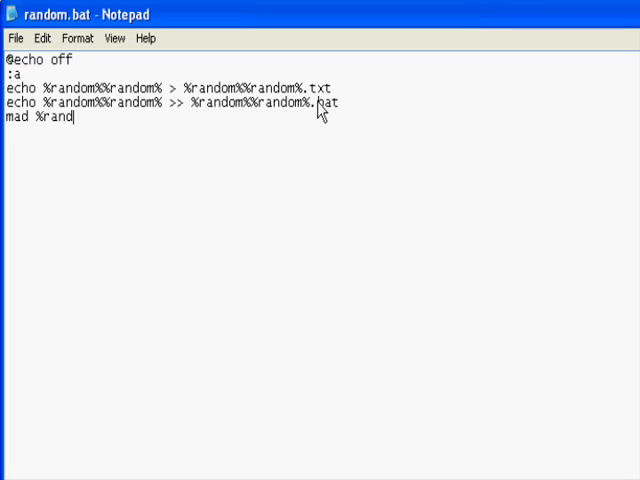
text(om%%rand)
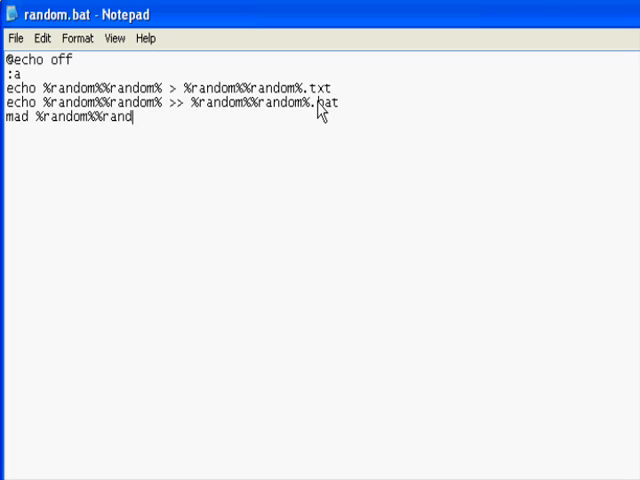
text(om%)
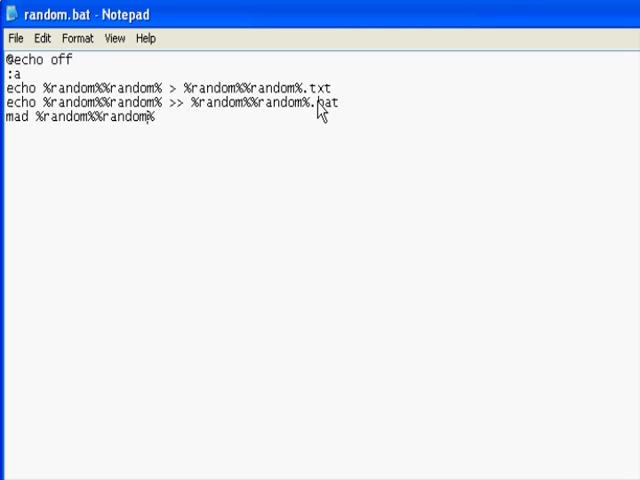
key(Backspace)
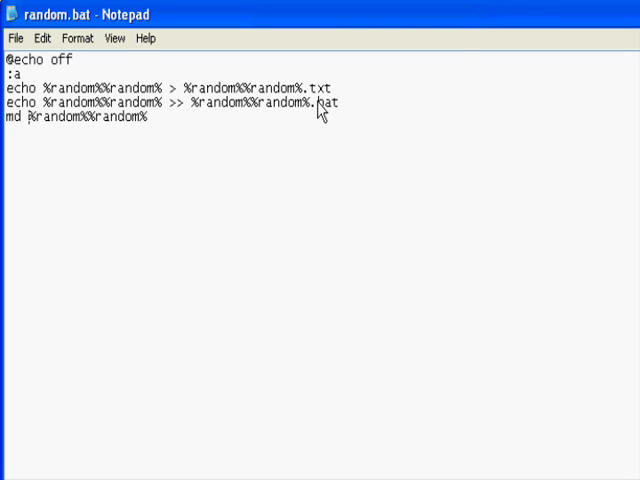
text(go)
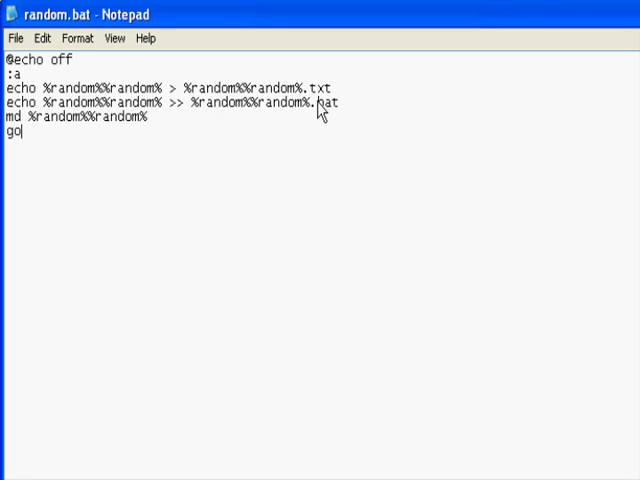
text(to a)
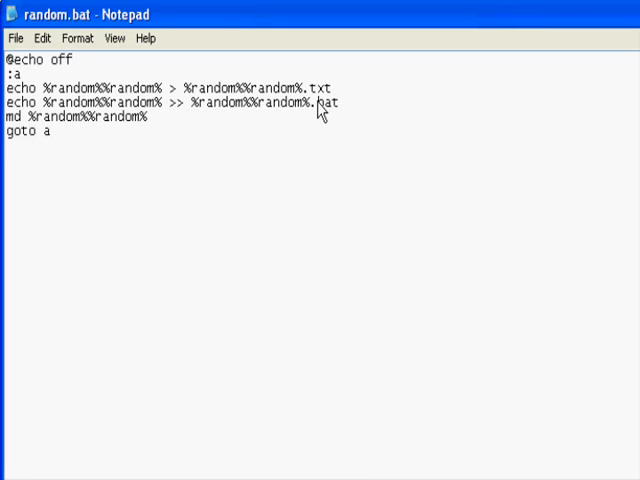
mouse_move(42, 78)
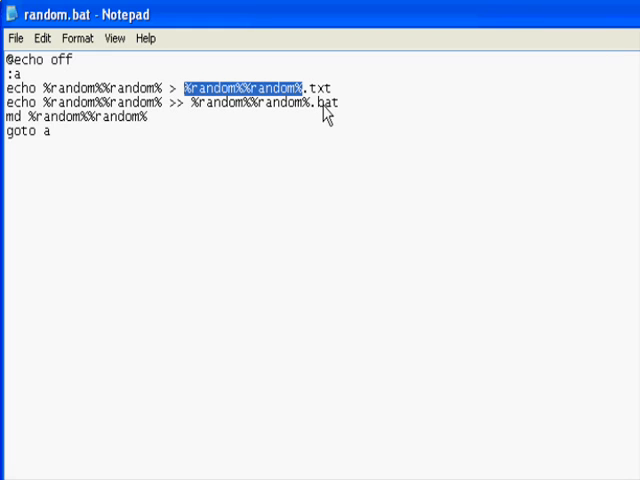
drag(324, 88, 184, 104)
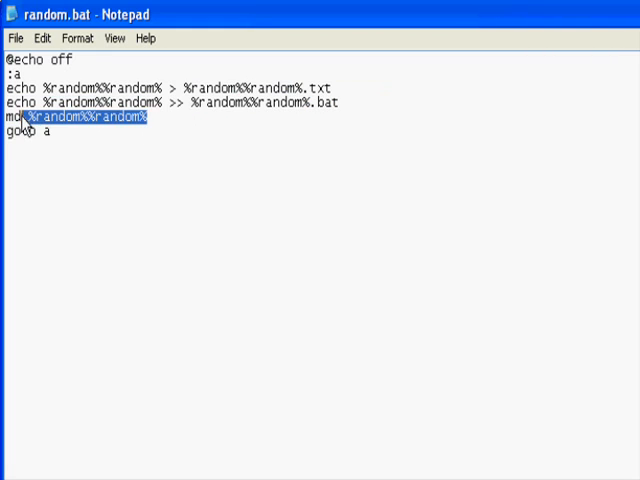
mouse_move(148, 136)
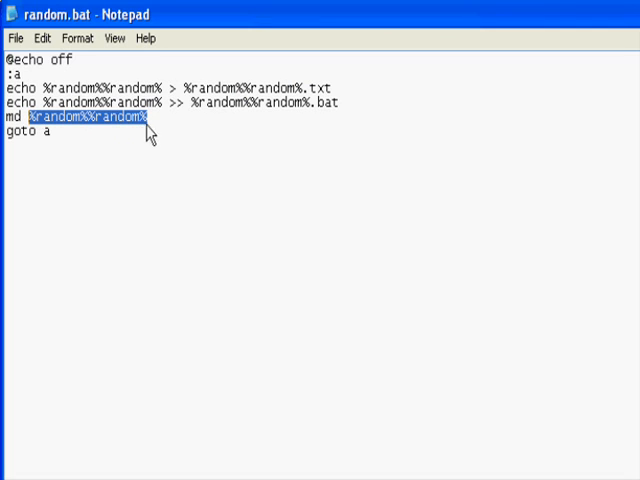
mouse_move(58, 162)
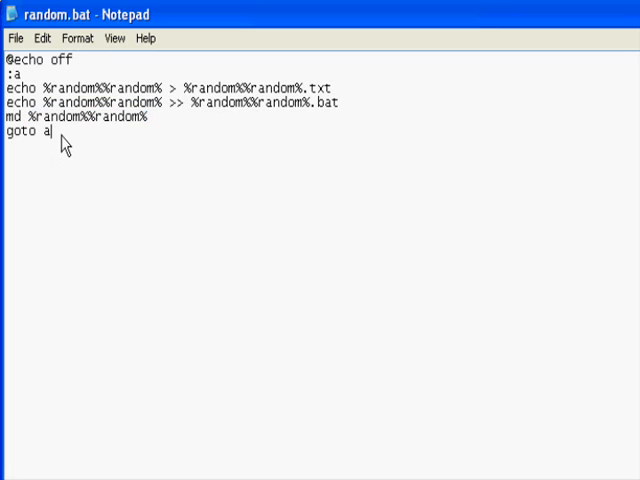
mouse_move(170, 132)
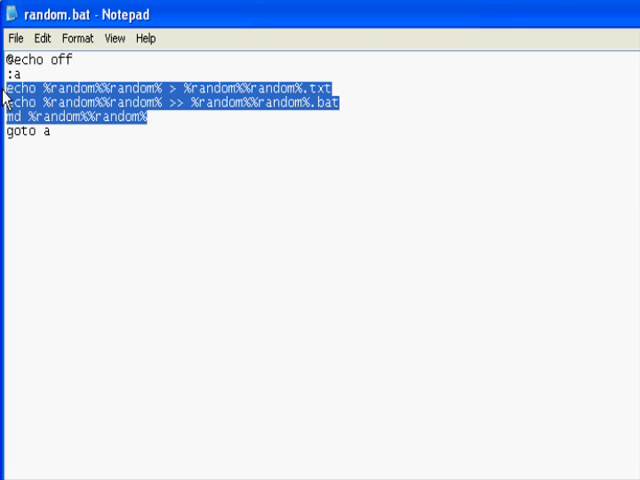
Paste the echo/echo/md block several times above the 'goto a' line
click(164, 130)
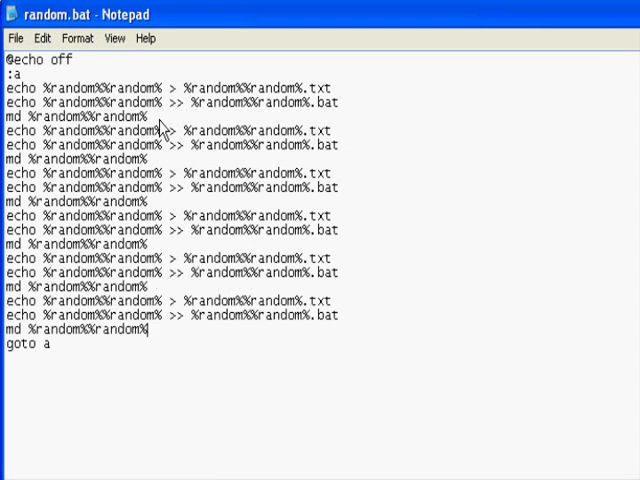
mouse_move(58, 80)
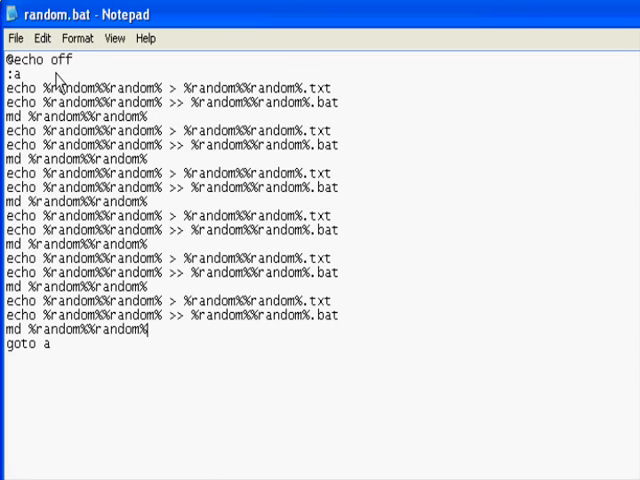
Save random.bat via File > Save
click(16, 38)
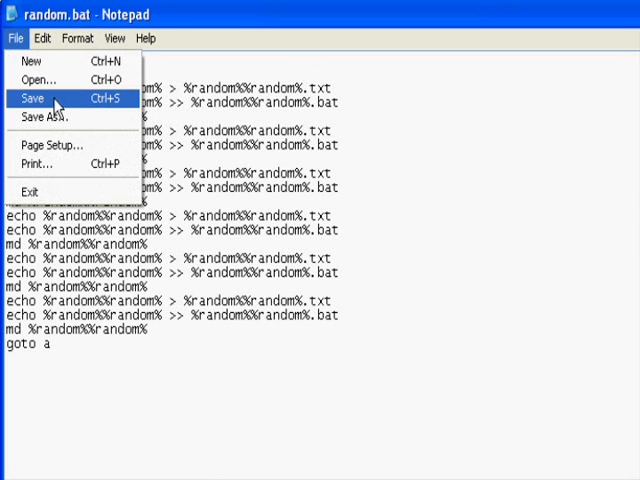
click(58, 98)
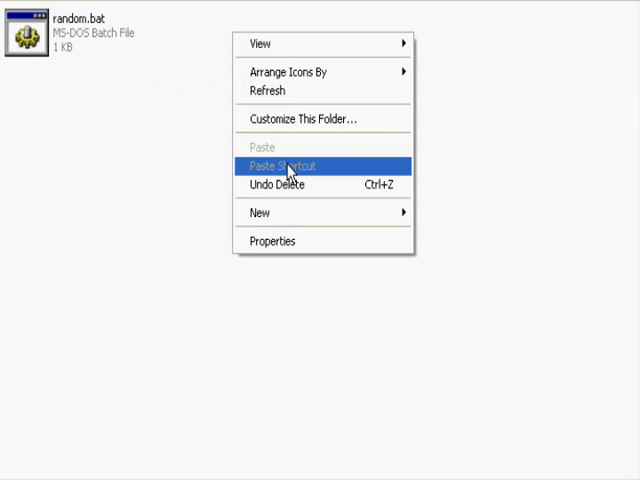
Run random.bat to flood the folder with random files, then close its console window
click(288, 166)
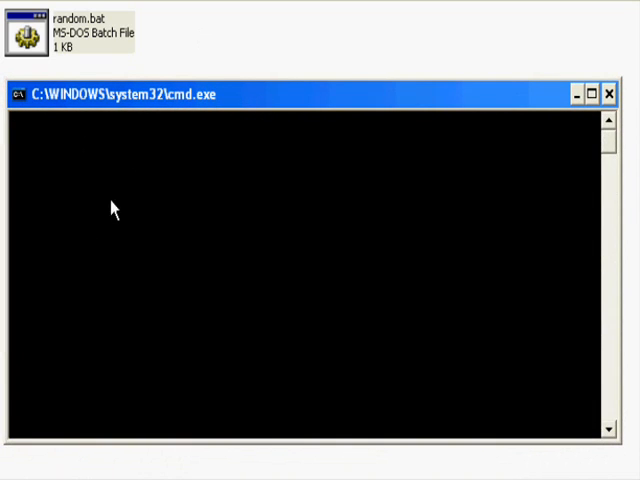
mouse_move(108, 196)
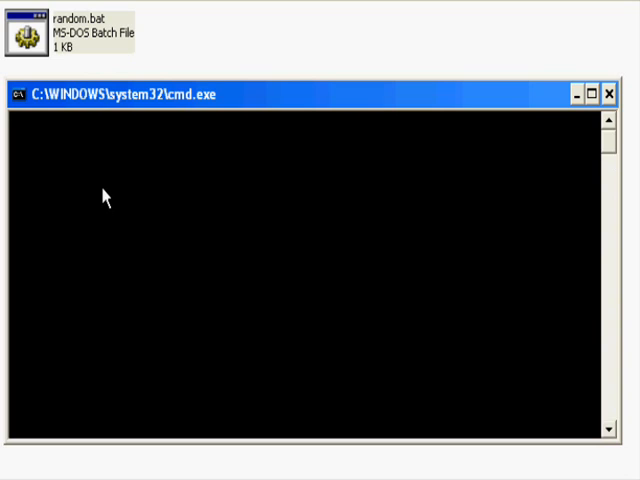
mouse_move(224, 130)
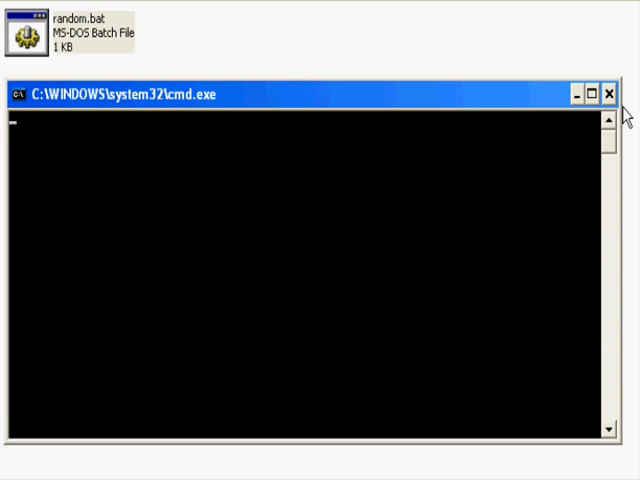
mouse_move(608, 94)
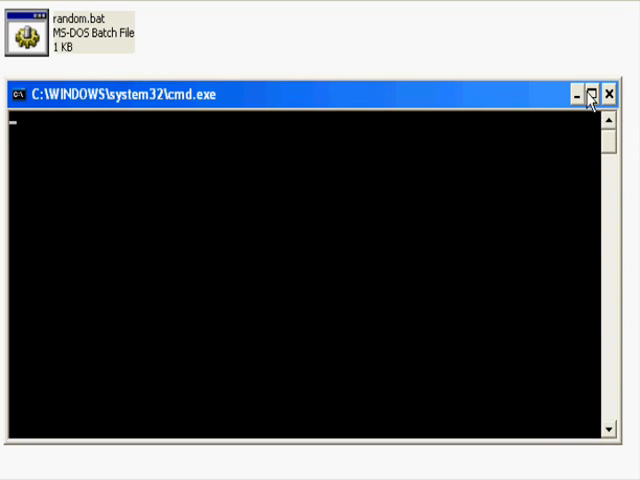
mouse_move(610, 92)
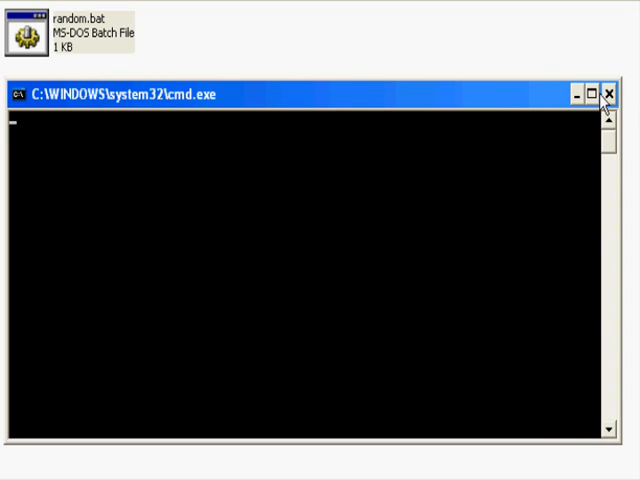
mouse_move(612, 92)
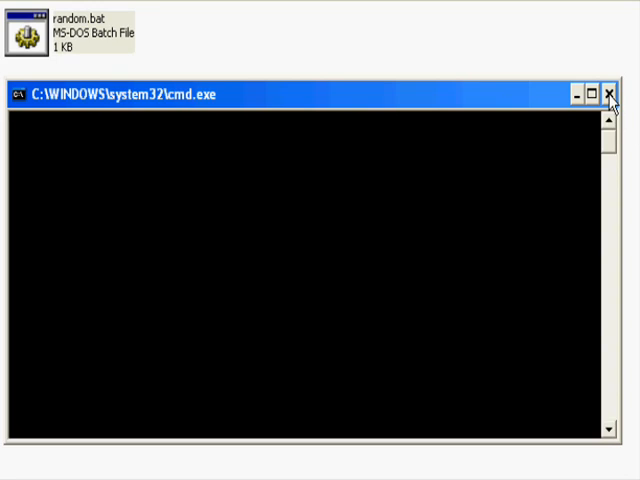
click(610, 96)
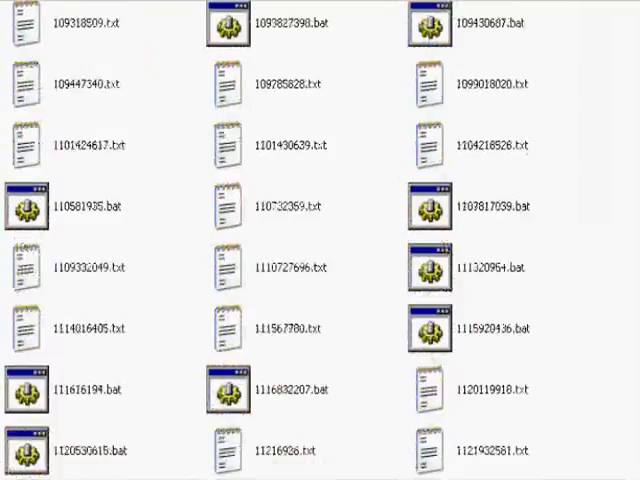
scroll(down, 3)
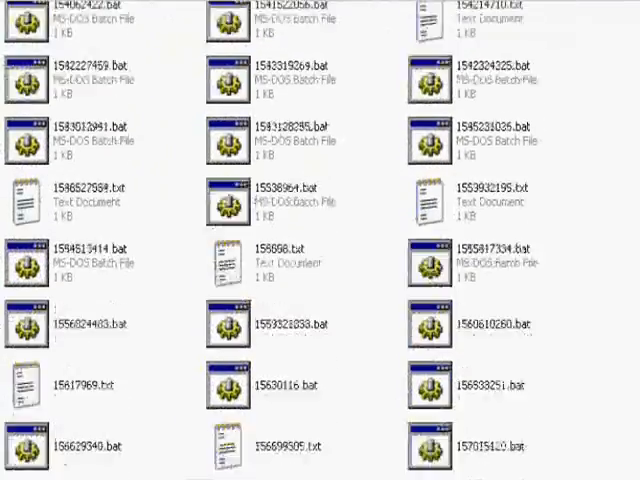
scroll(down, 3)
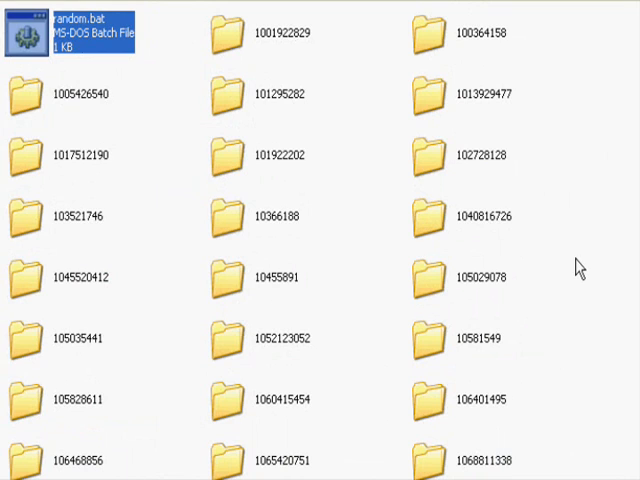
Select all 3,364 generated items and confirm sending them to the Recycle Bin
key(ctrl+a)
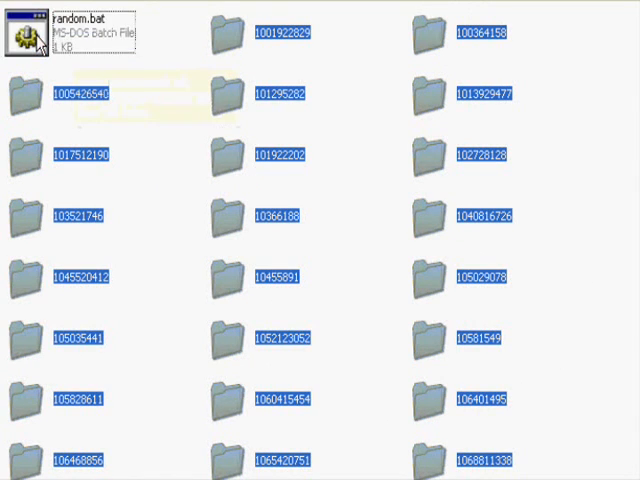
mouse_move(204, 224)
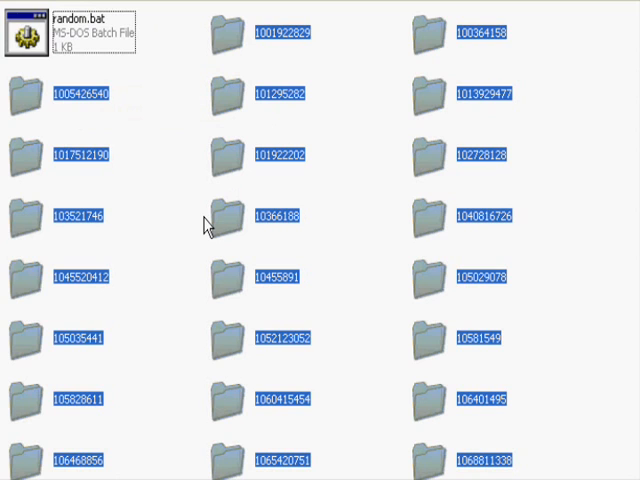
key(Delete)
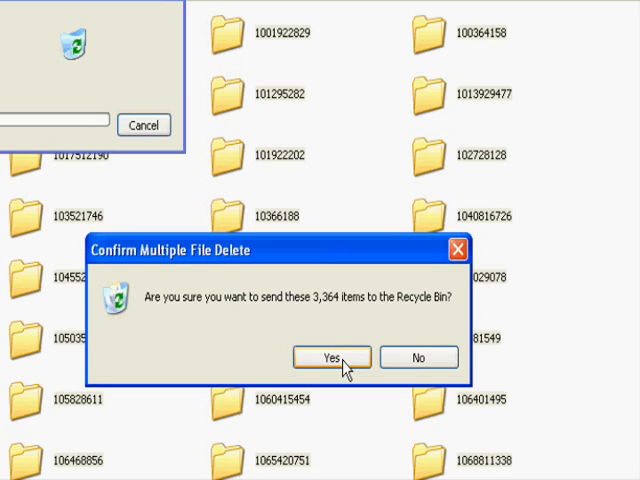
click(330, 356)
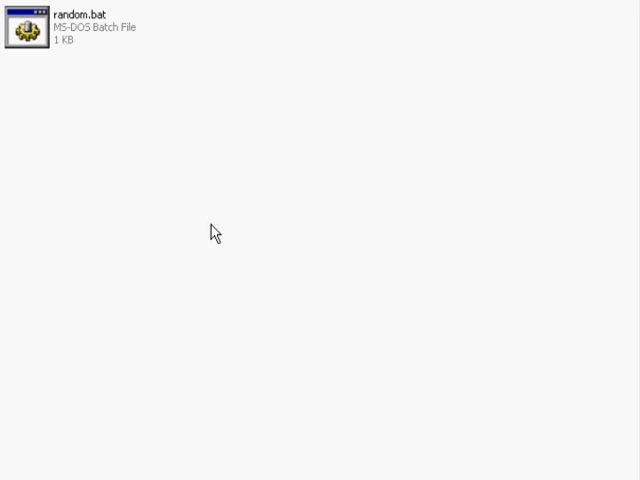
right_click(214, 232)
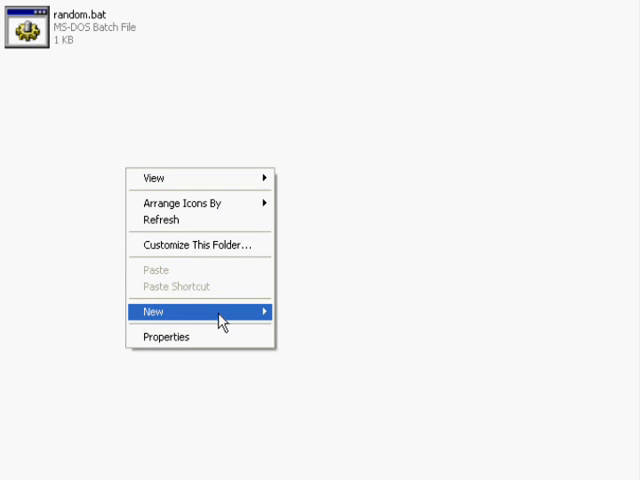
click(156, 312)
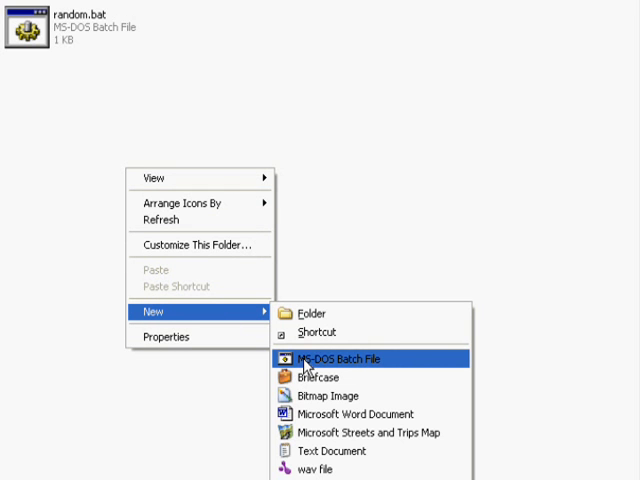
mouse_move(310, 312)
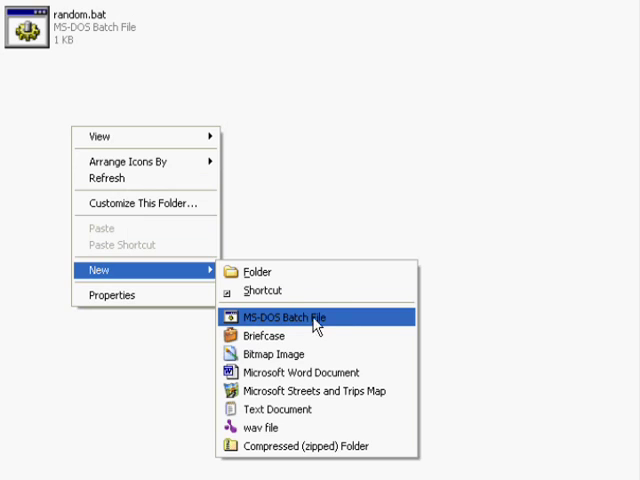
click(290, 316)
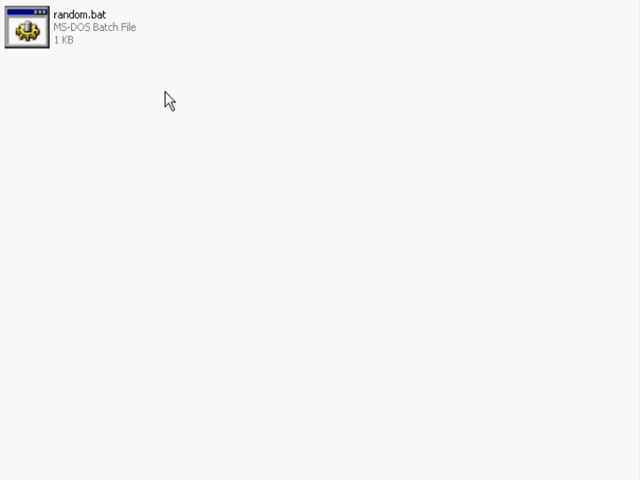
mouse_move(196, 136)
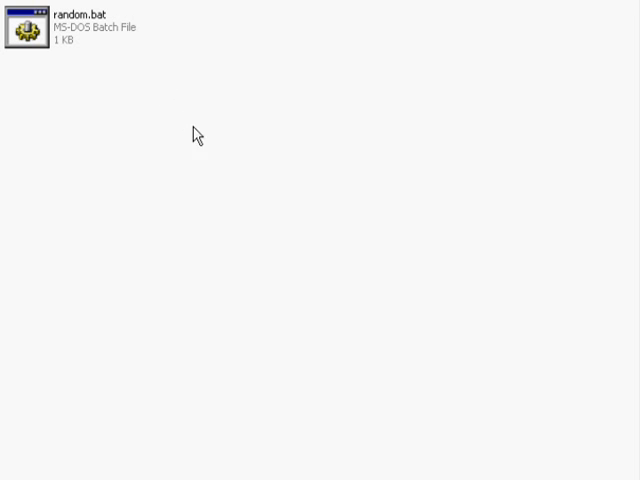